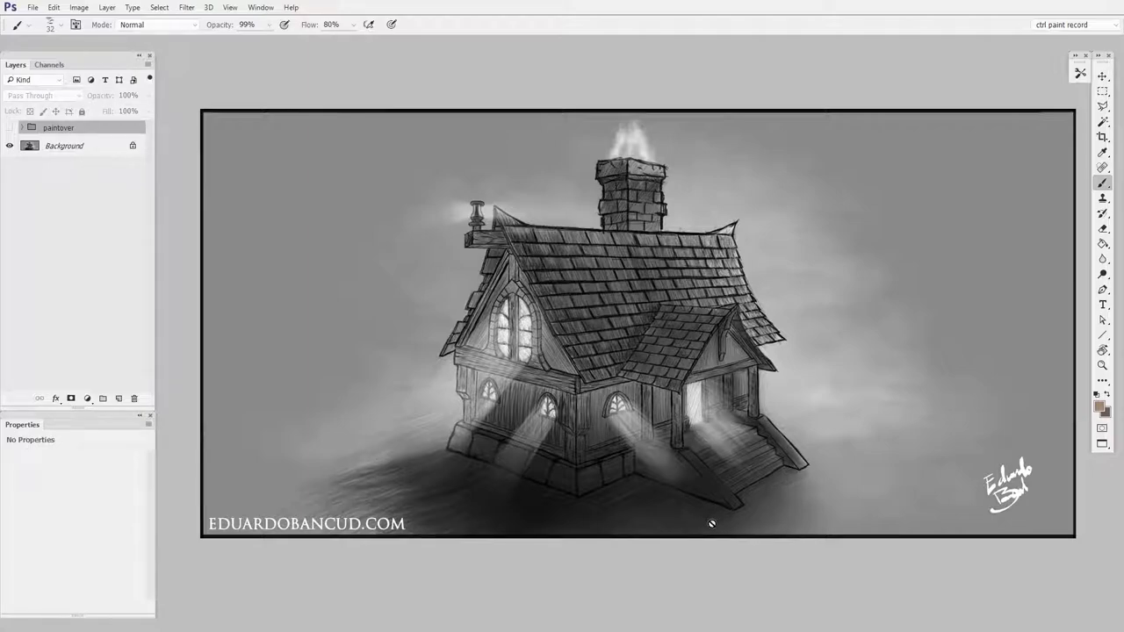
{"action": "mouse_move", "coordinate": [699, 555]}
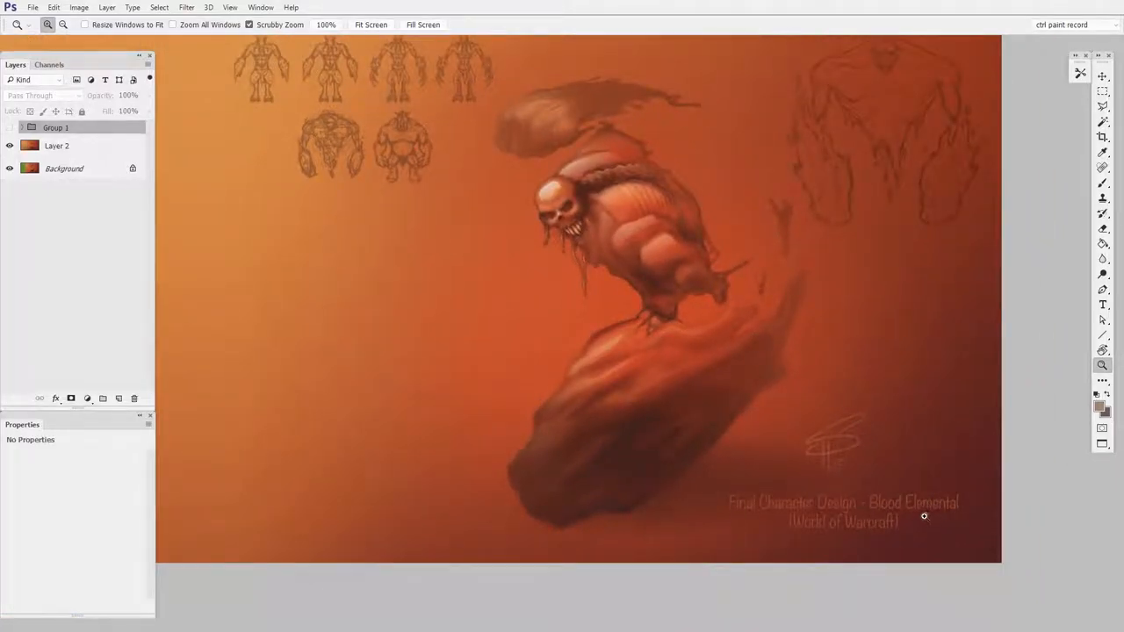
{"action": "mouse_move", "coordinate": [895, 544]}
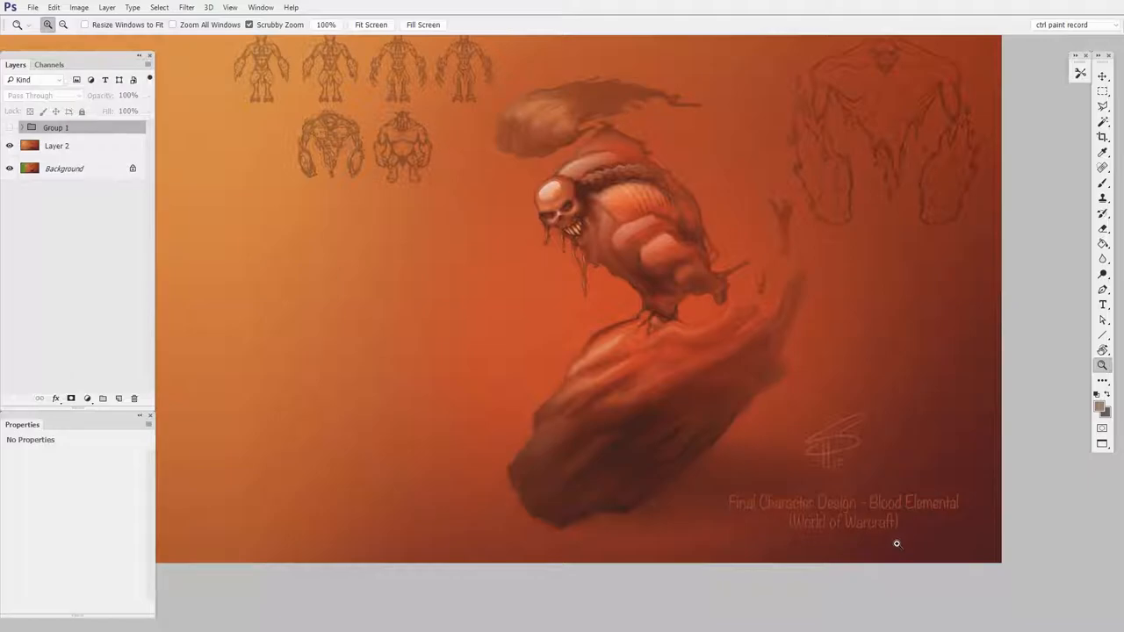
{"action": "mouse_move", "coordinate": [547, 373]}
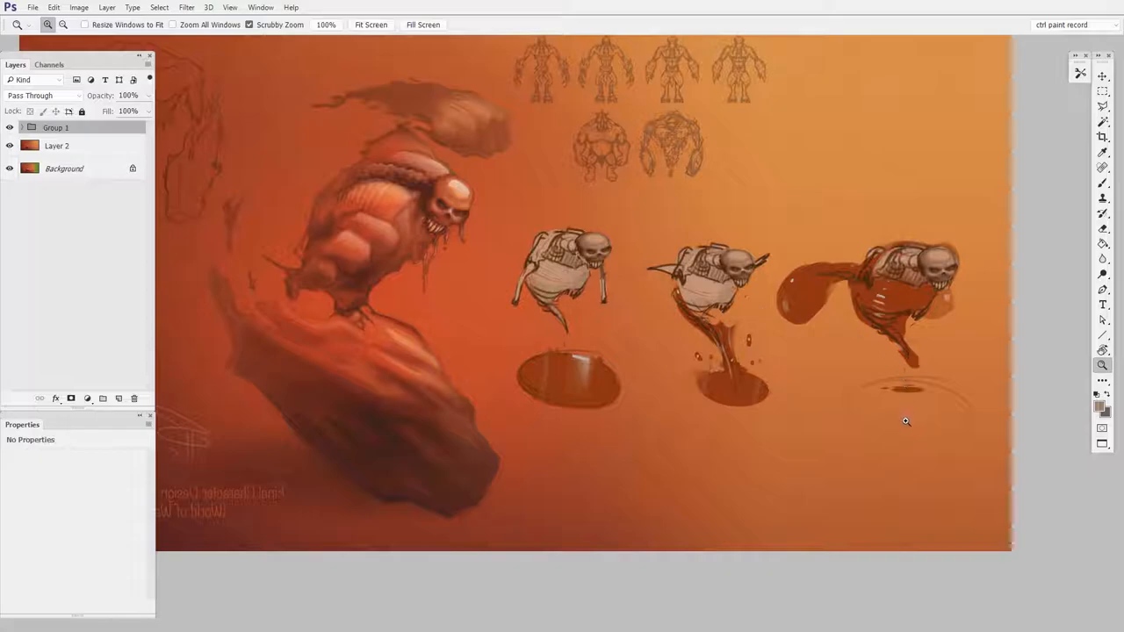
{"action": "mouse_move", "coordinate": [894, 429]}
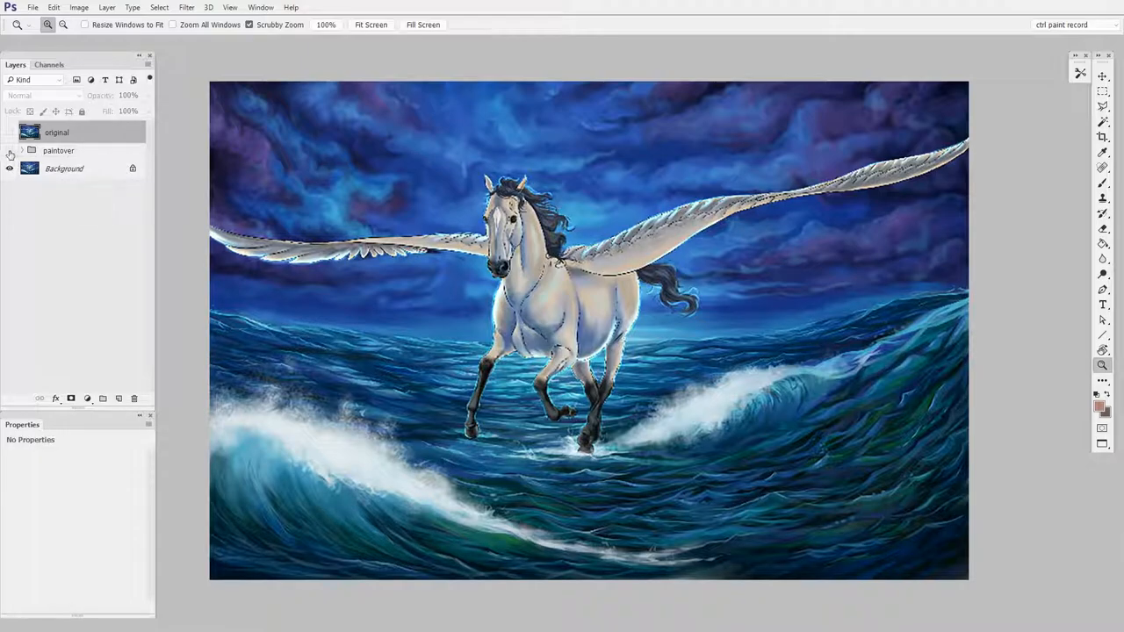
Step: Toggle the layer eye icon to reveal the pegasus paintover version
{"action": "left_click", "coordinate": [10, 151]}
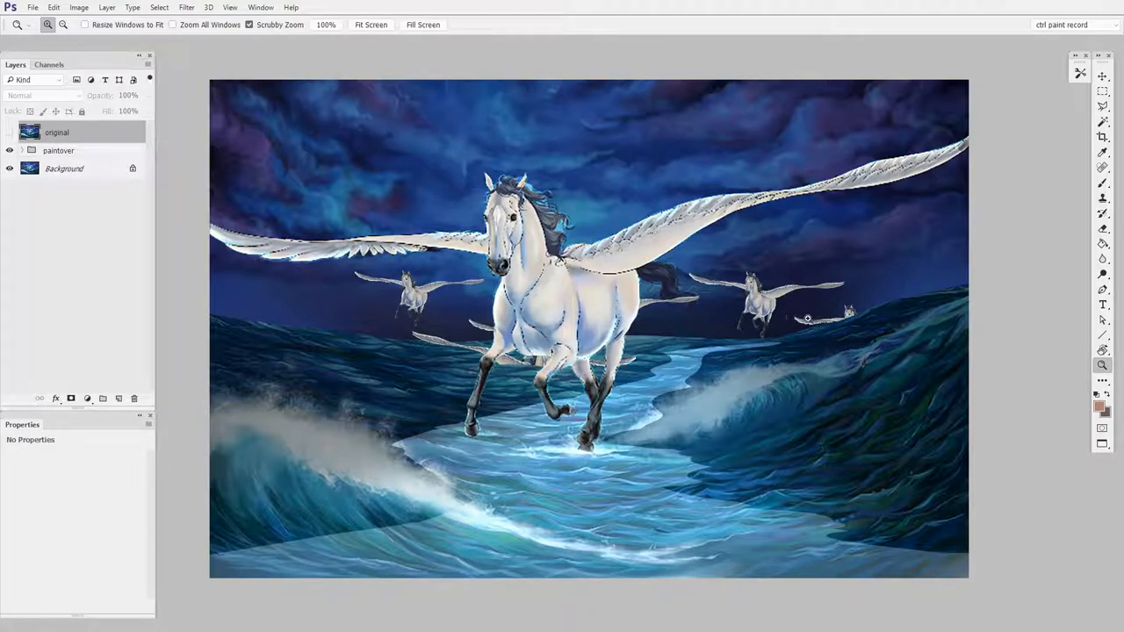
Step: Toggle layer visibility to keep the paintover with distant pegasi and water path shown
{"action": "left_click", "coordinate": [10, 131]}
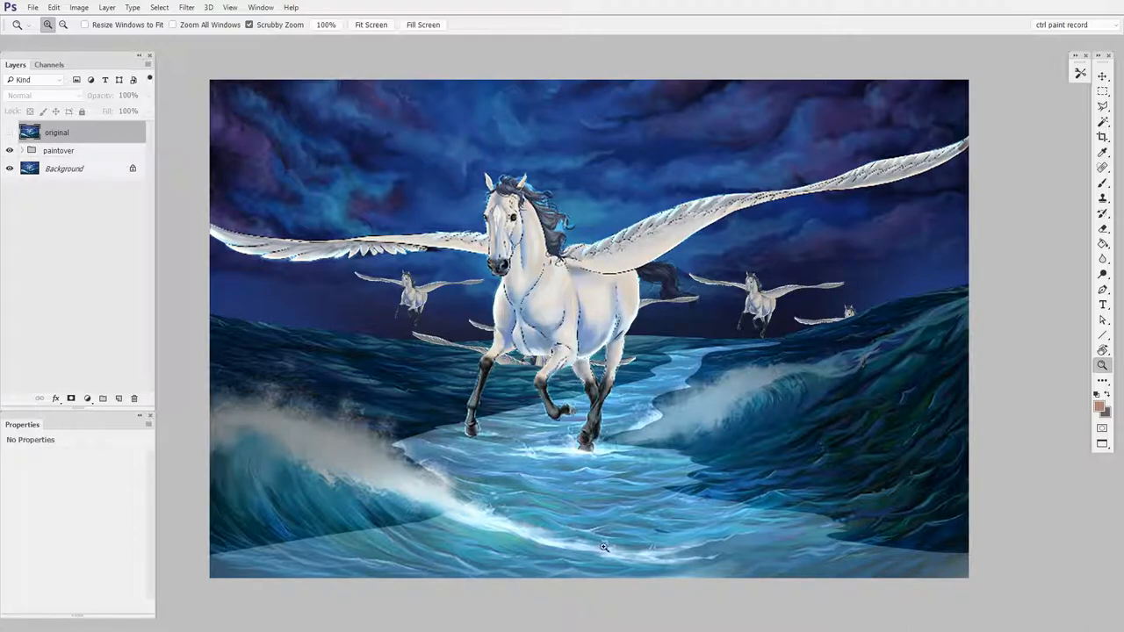
{"action": "mouse_move", "coordinate": [641, 549]}
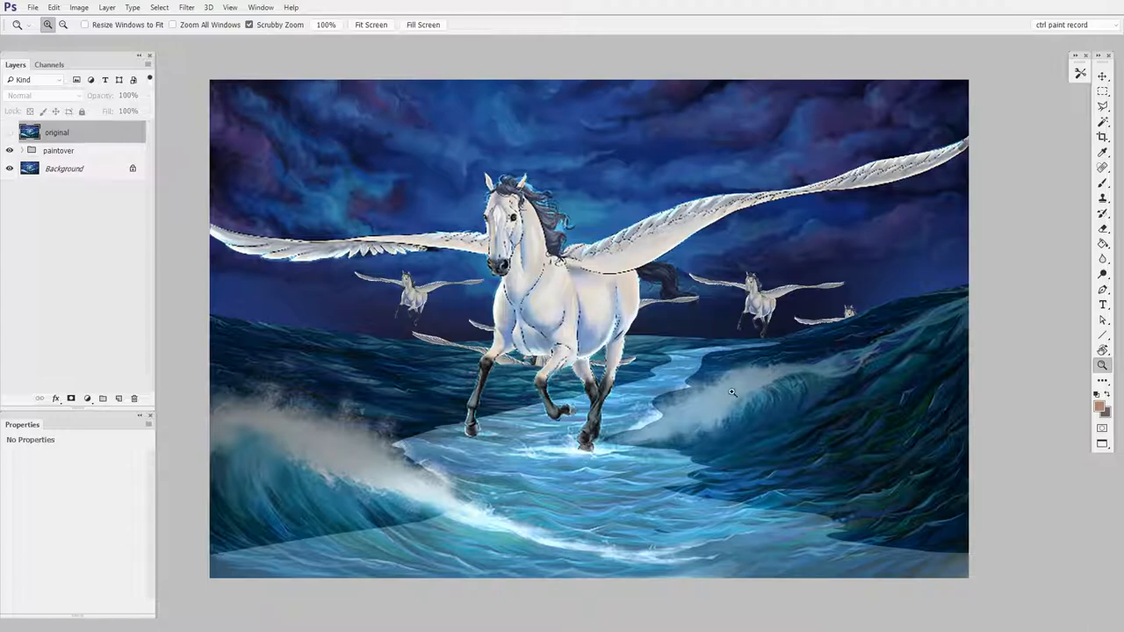
{"action": "mouse_move", "coordinate": [727, 404]}
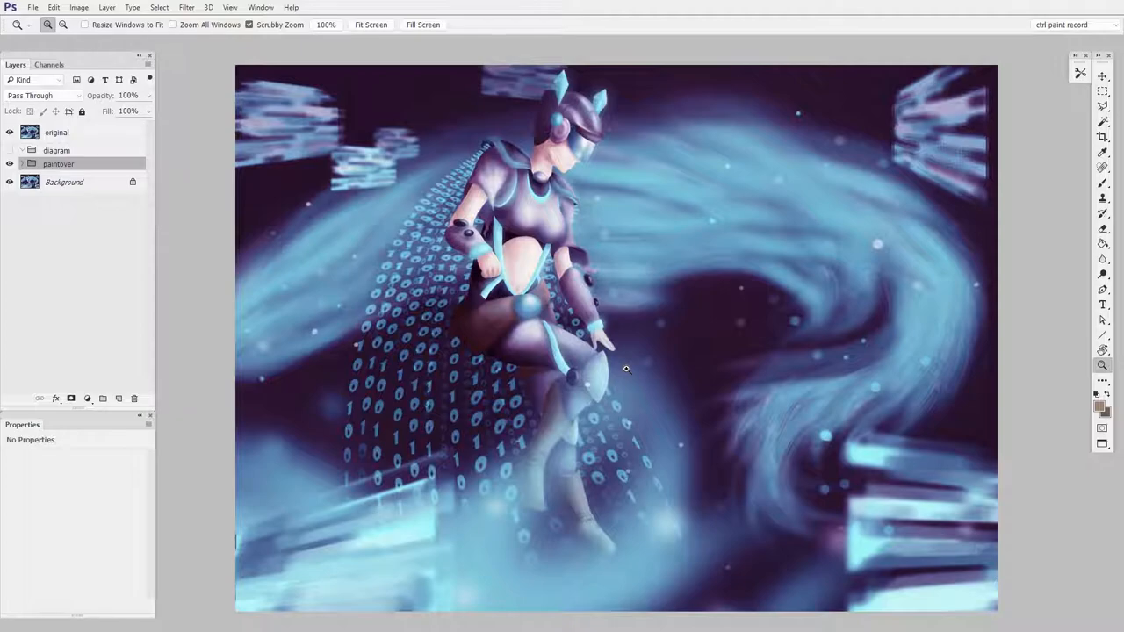
{"action": "mouse_move", "coordinate": [882, 390]}
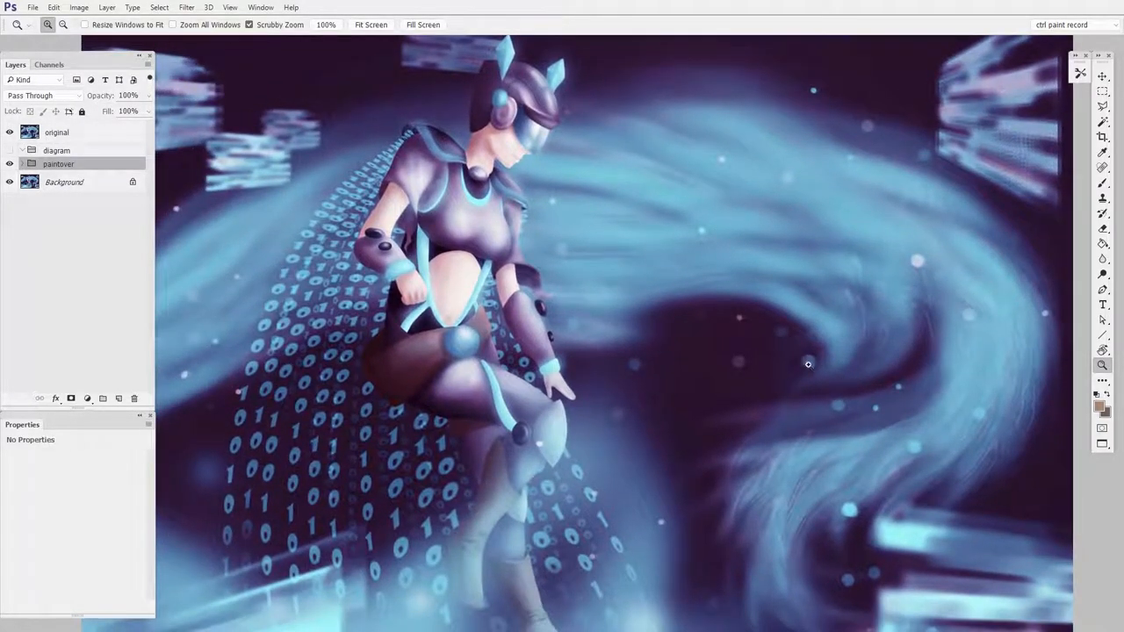
Step: Toggle layer visibility to show the cyber girl with holographic panels
{"action": "left_click", "coordinate": [11, 132]}
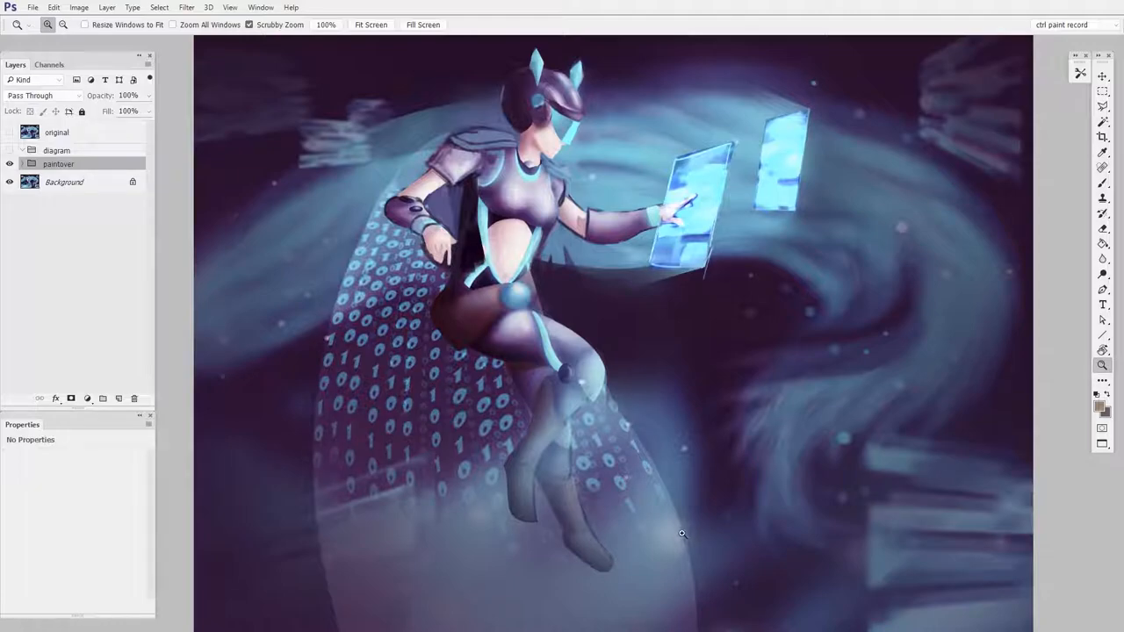
{"action": "mouse_move", "coordinate": [751, 172]}
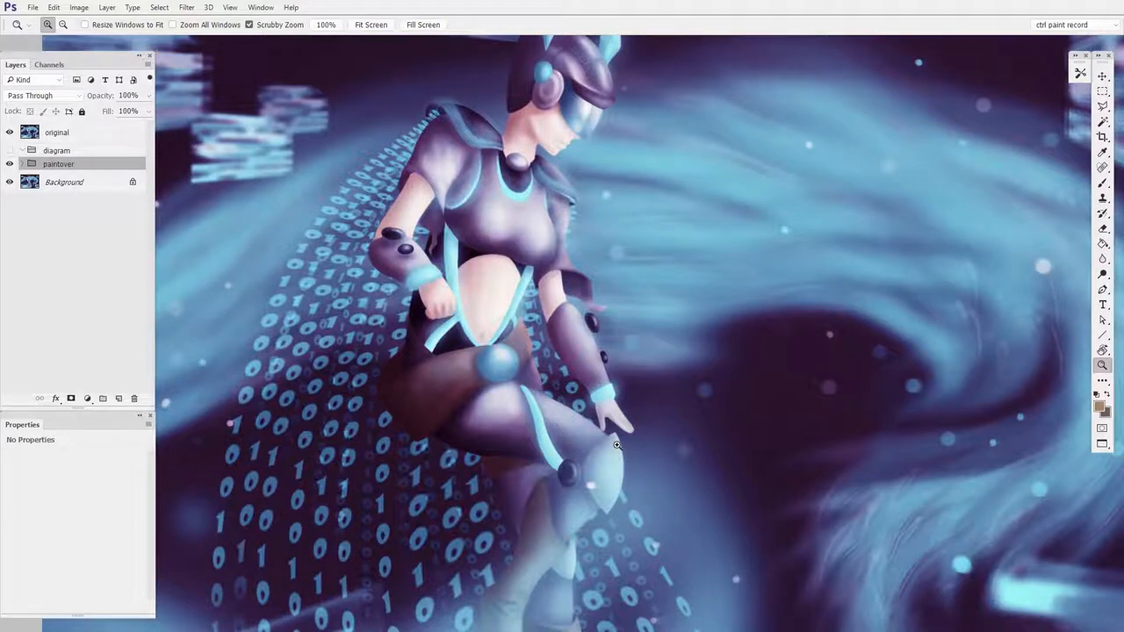
{"action": "left_click", "coordinate": [11, 151]}
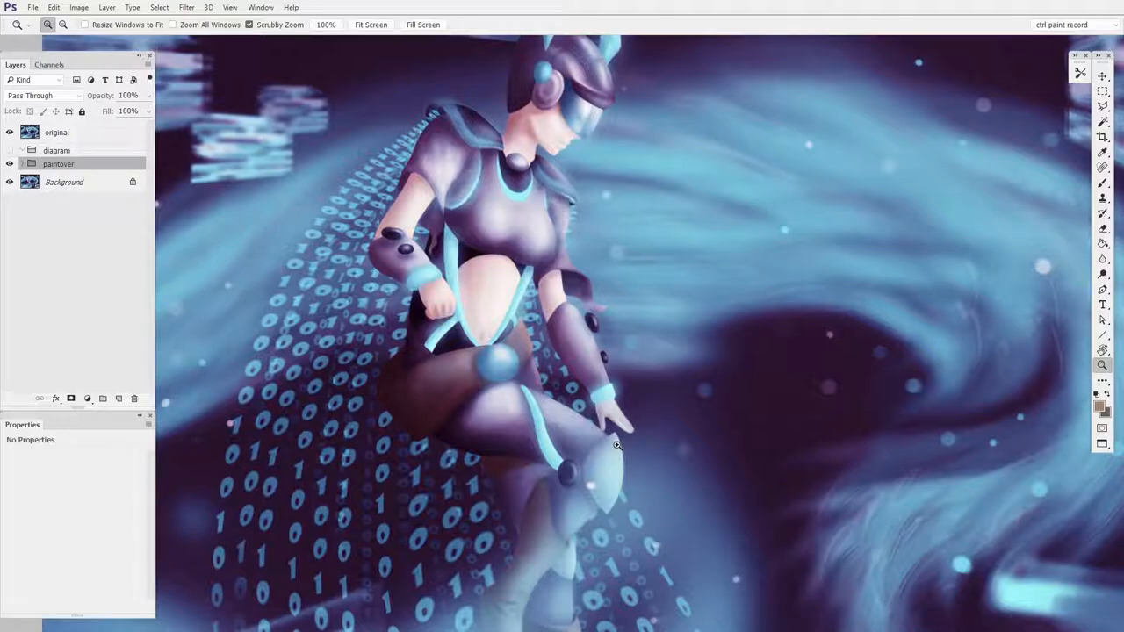
{"action": "left_click", "coordinate": [10, 132]}
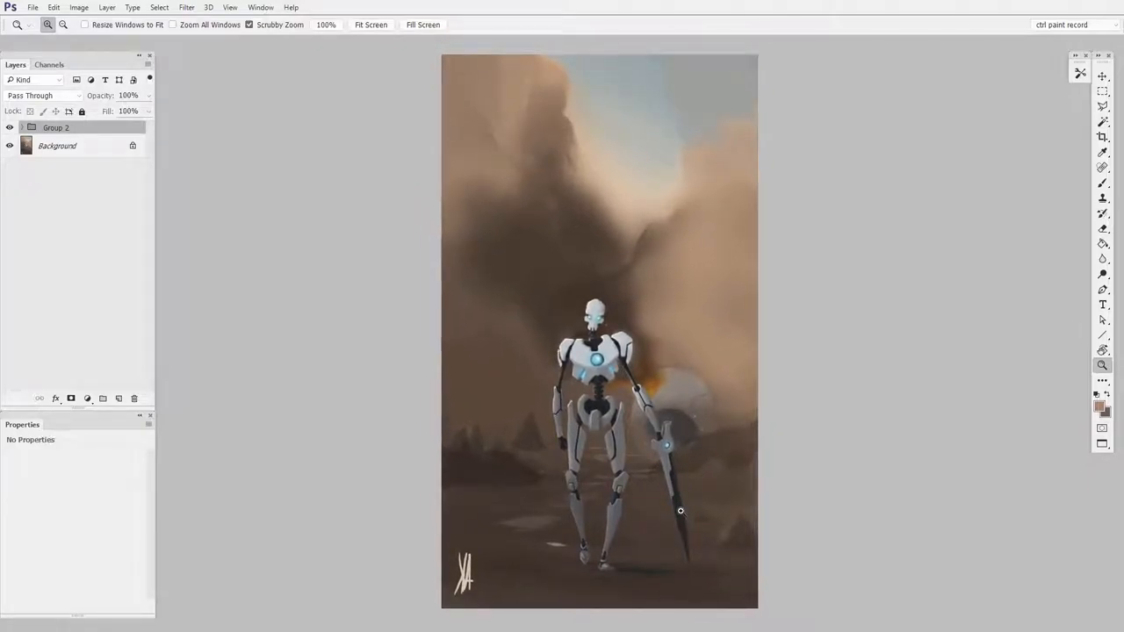
Step: Hide then re-show Group 2 to compare the robot with and without smoke and fire
{"action": "left_click", "coordinate": [11, 126]}
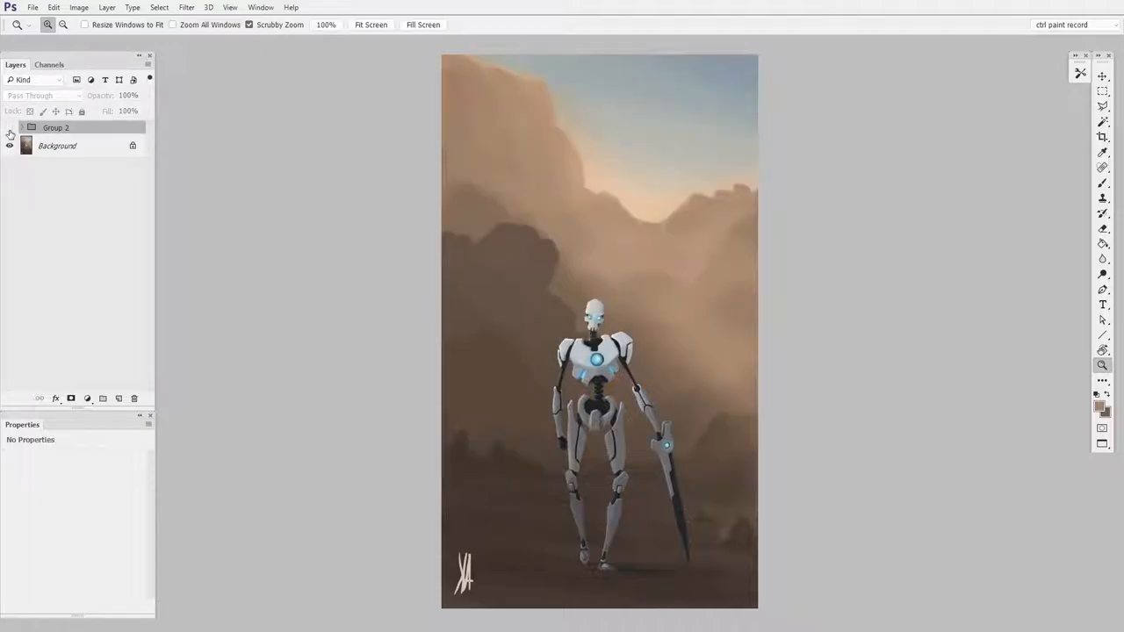
{"action": "left_click", "coordinate": [10, 126]}
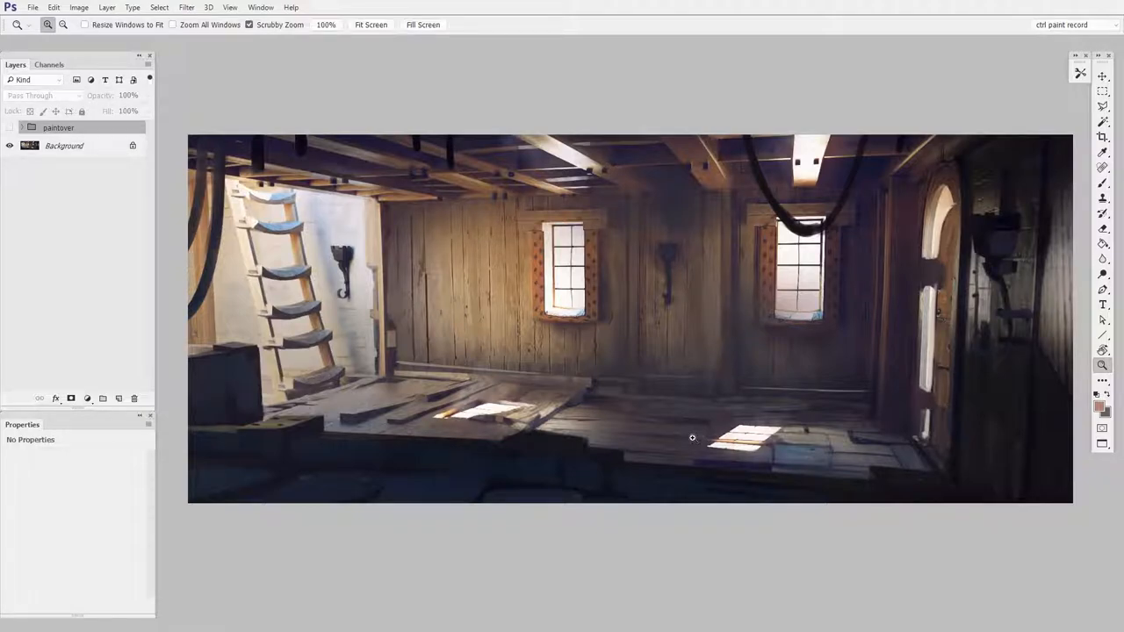
Step: Make the ship interior paintover visible, adding prison bars, chains and debris
{"action": "left_click", "coordinate": [11, 127]}
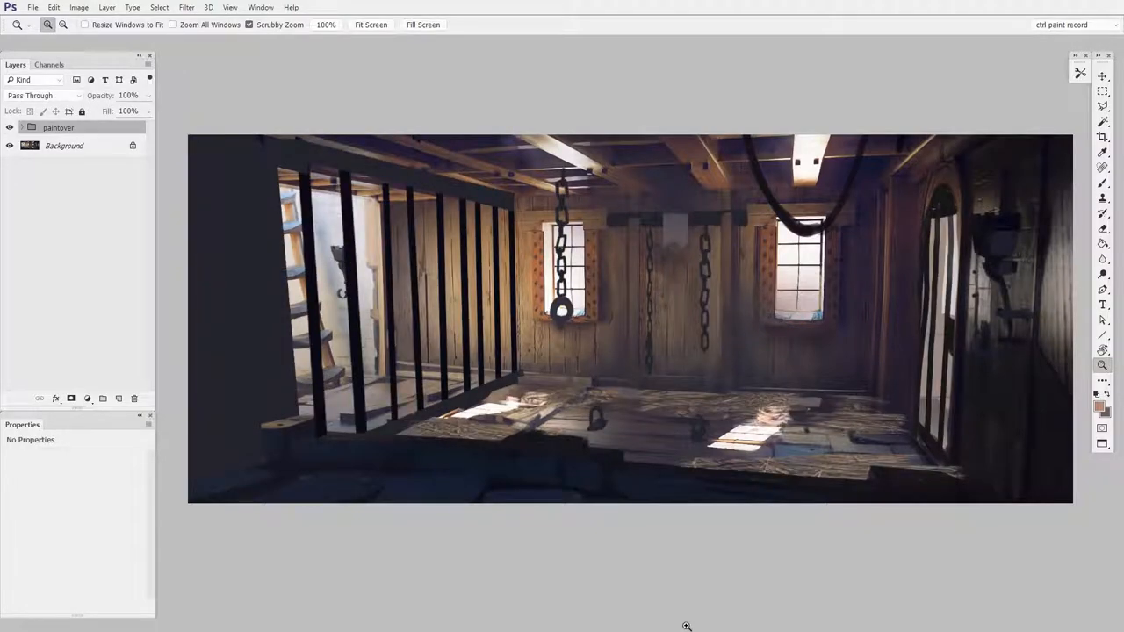